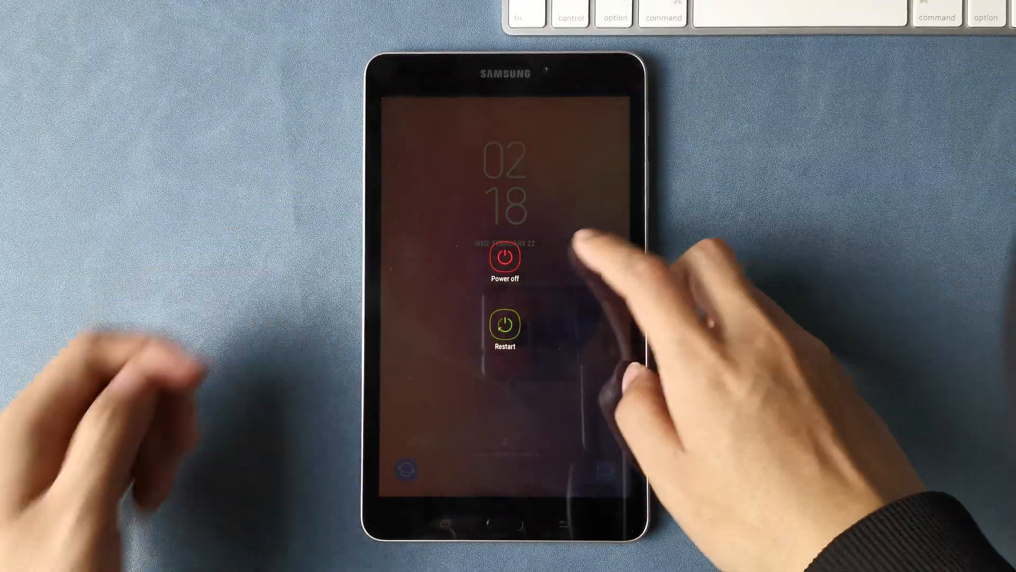
Choose Power off on the tablet and draw the unlock pattern at the prompt
click(505, 258)
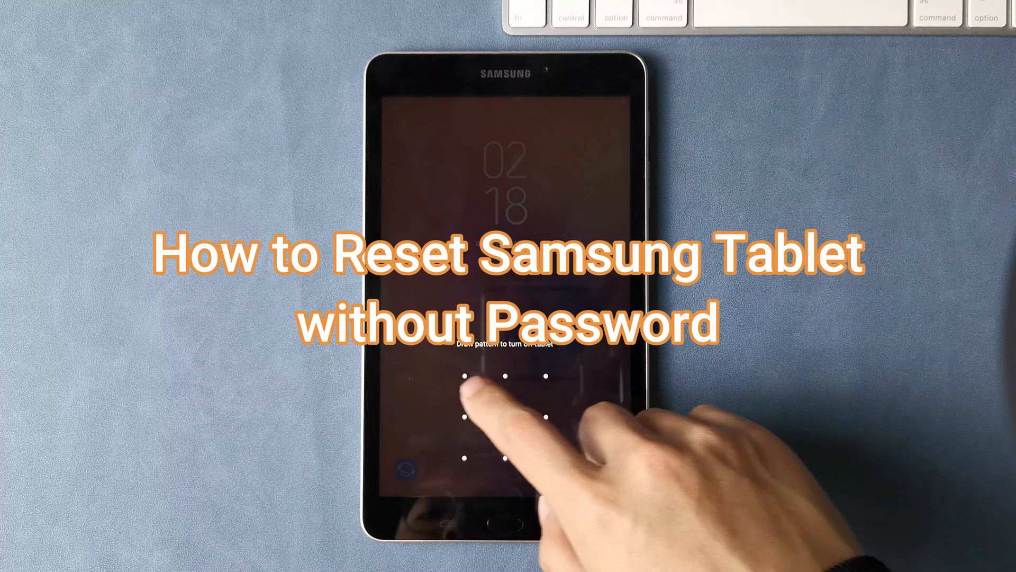
drag(467, 378, 551, 457)
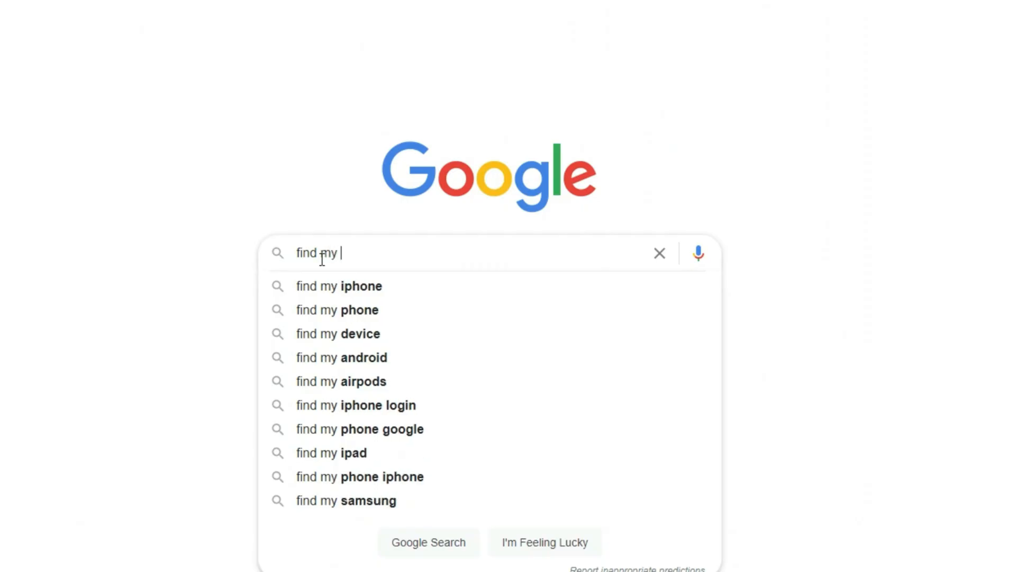
Search Google for 'find my device' and open the Find My Device result
text(device)
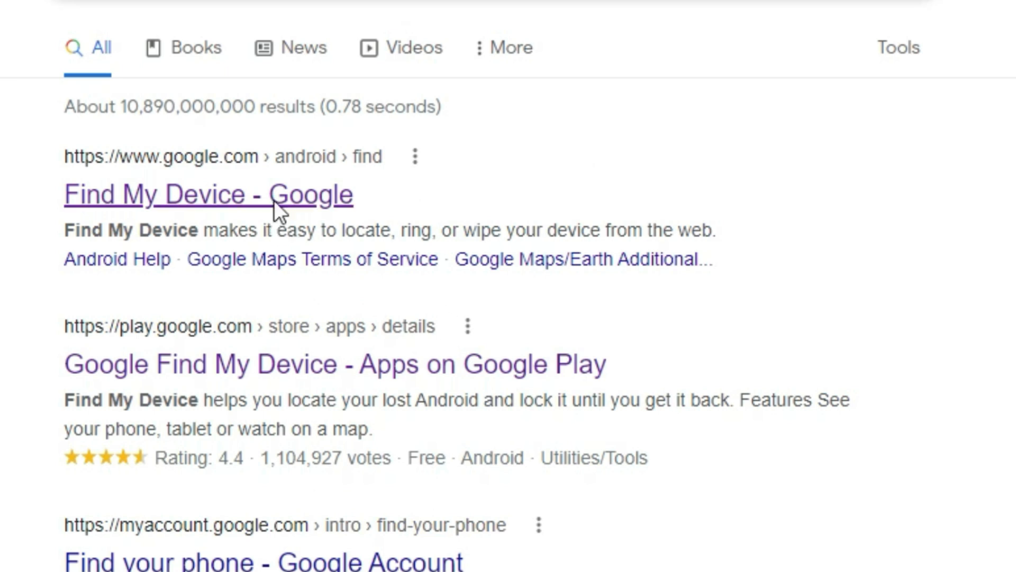
click(208, 194)
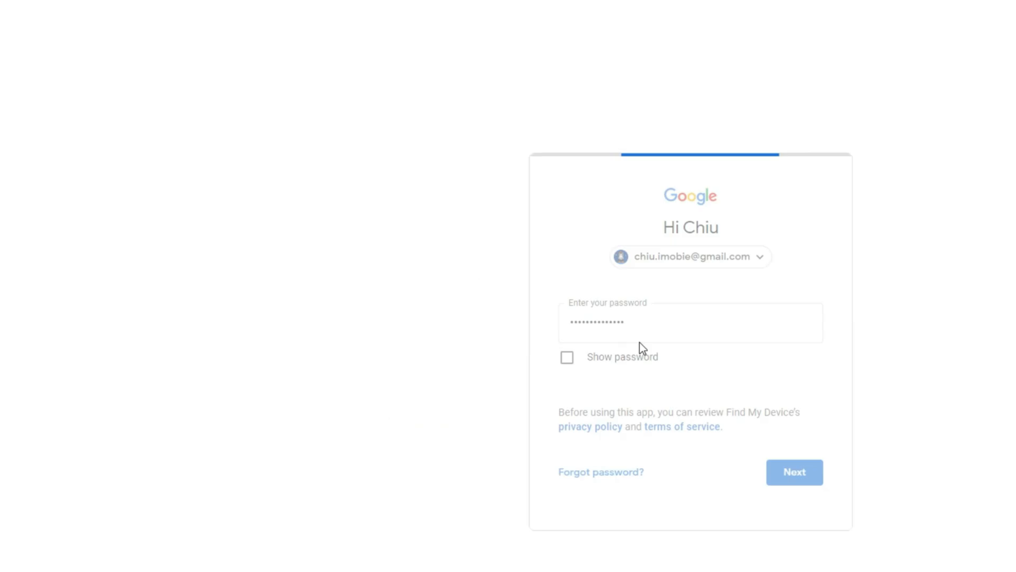
Sign in to Find My Device and confirm permanently erasing the Galaxy A40
click(793, 472)
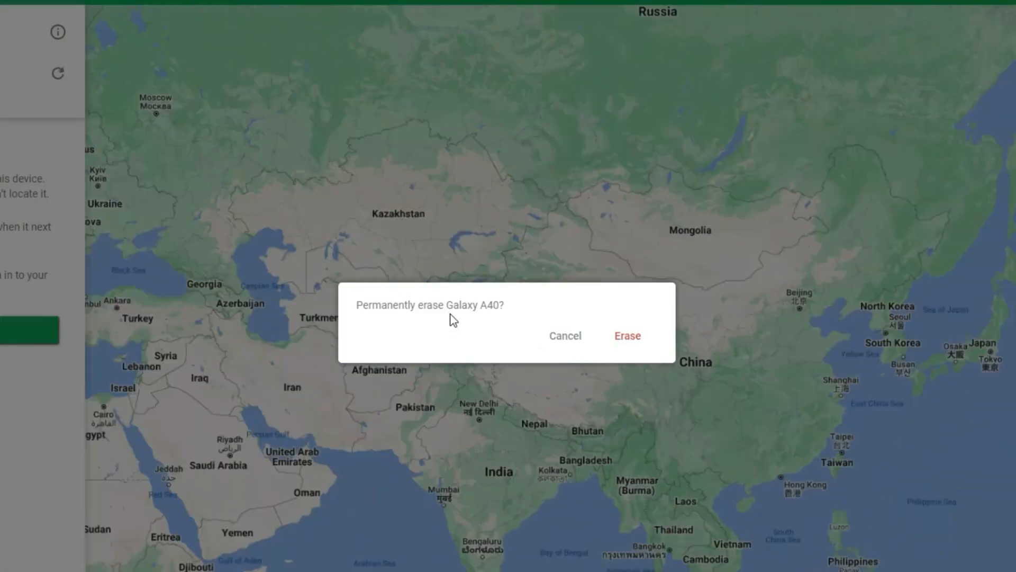
click(565, 336)
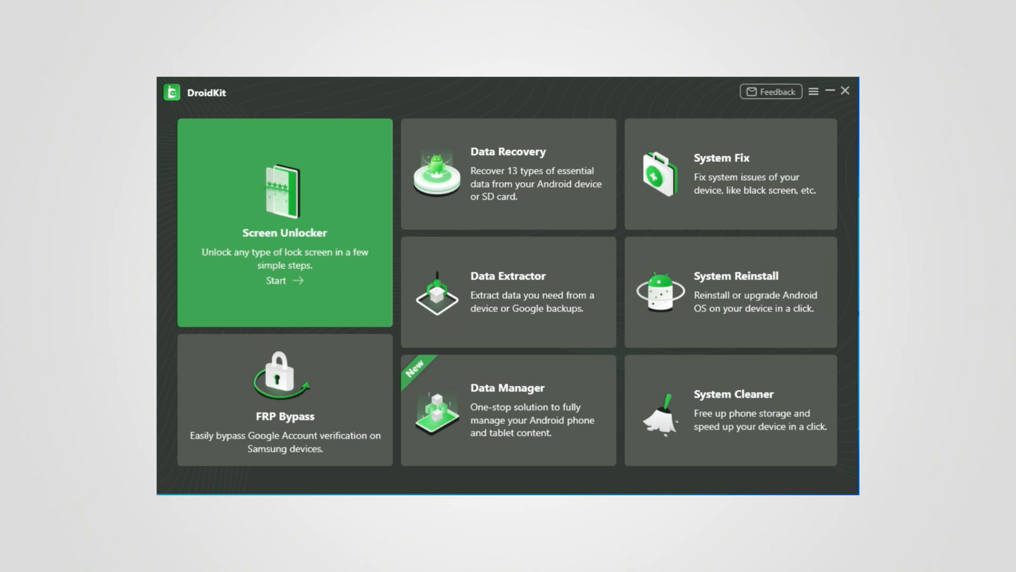
Launch Screen Unlocker from the DroidKit home screen and start it
click(283, 280)
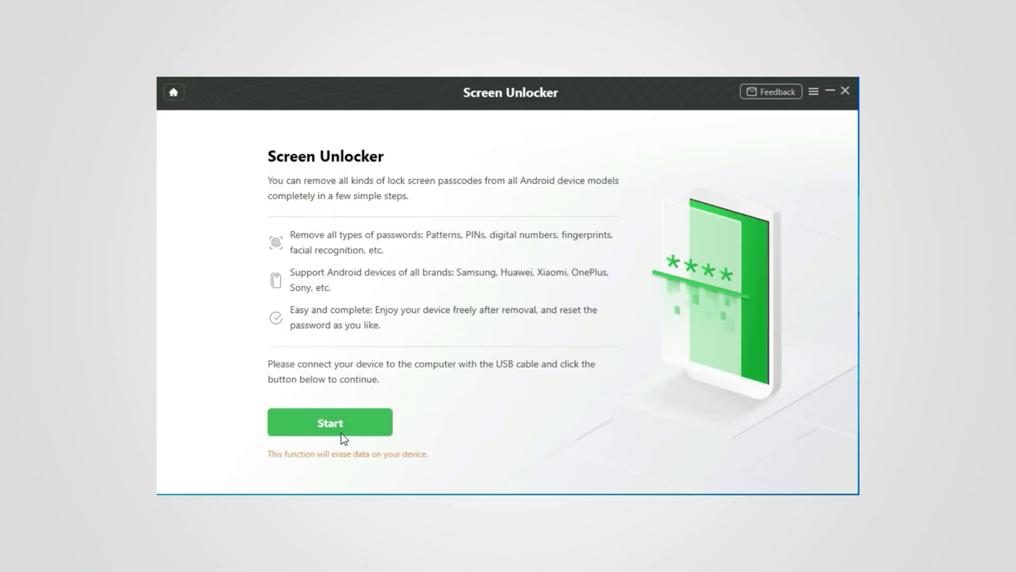
click(329, 422)
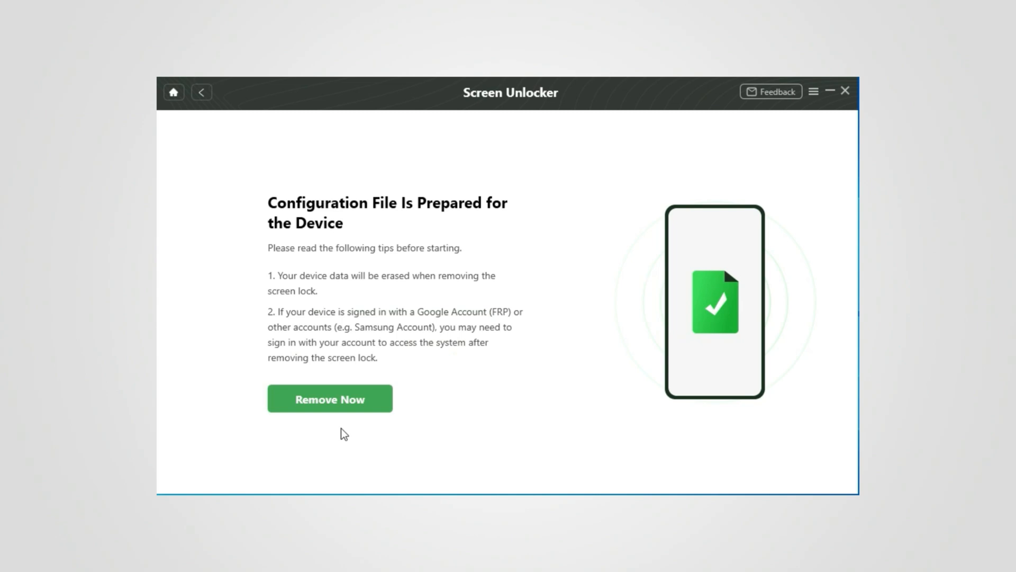
Choose Remove Now to bring up the Samsung screen-password removal steps
click(330, 398)
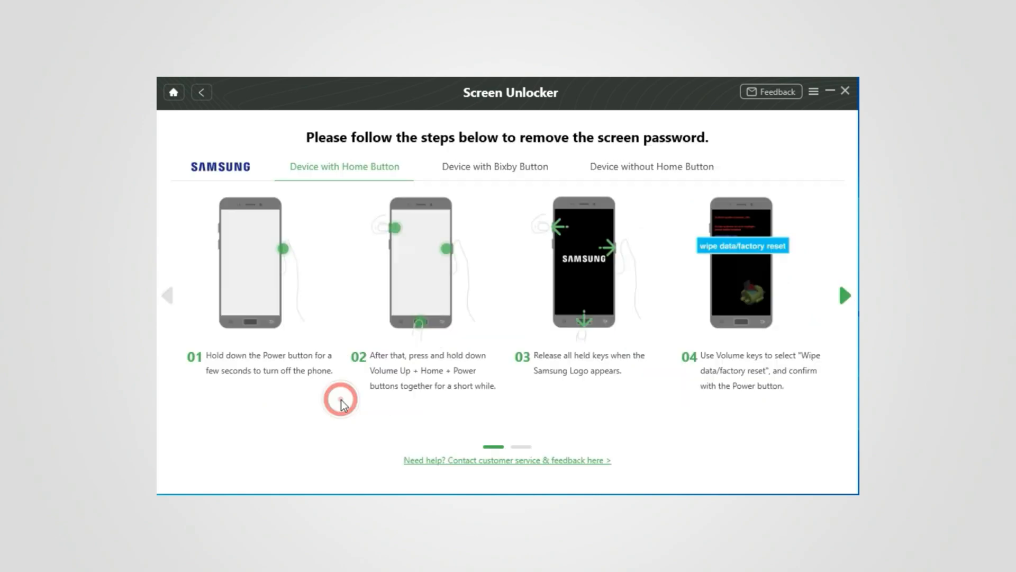